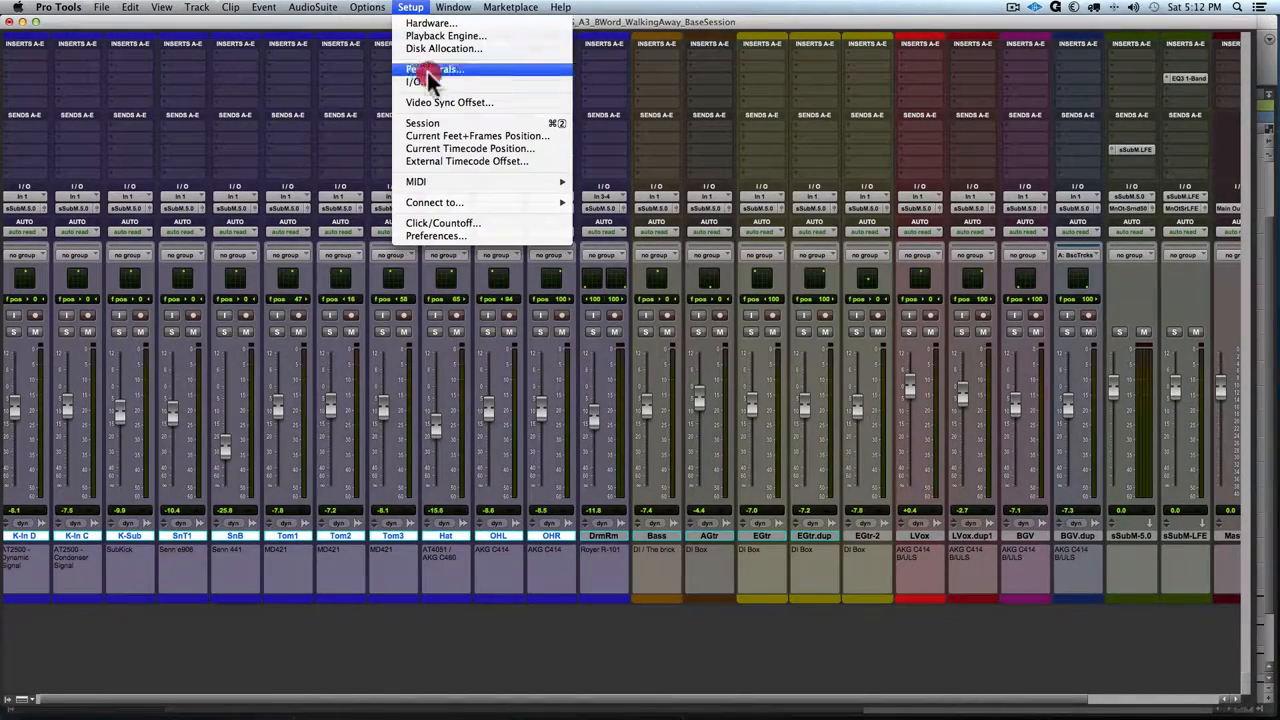
# Step: Open I/O Setup to view the Bus tab listing sSubM and 5.1 Main Out-Surround
pyautogui.click(410, 82)
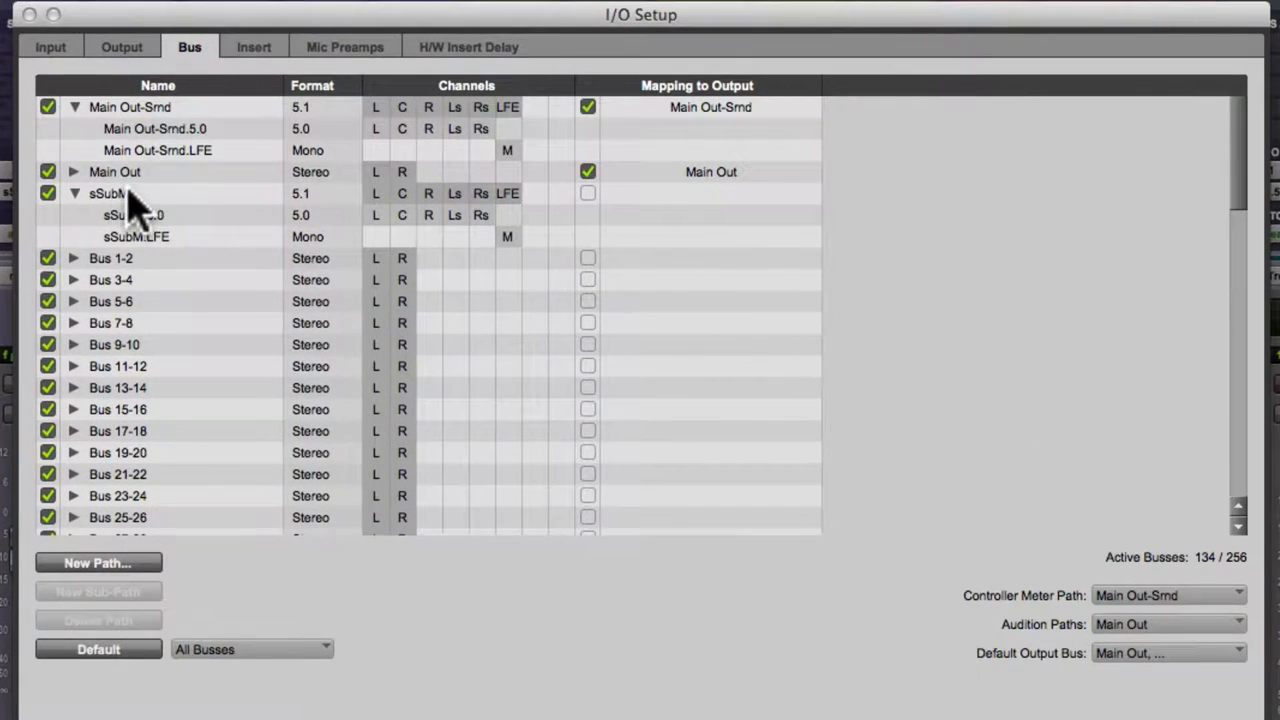
# Step: Add sSubM sub-paths: Stereo L/R, Stereo Ls/Rs, Quad, and an unassigned Path 4
pyautogui.click(109, 193)
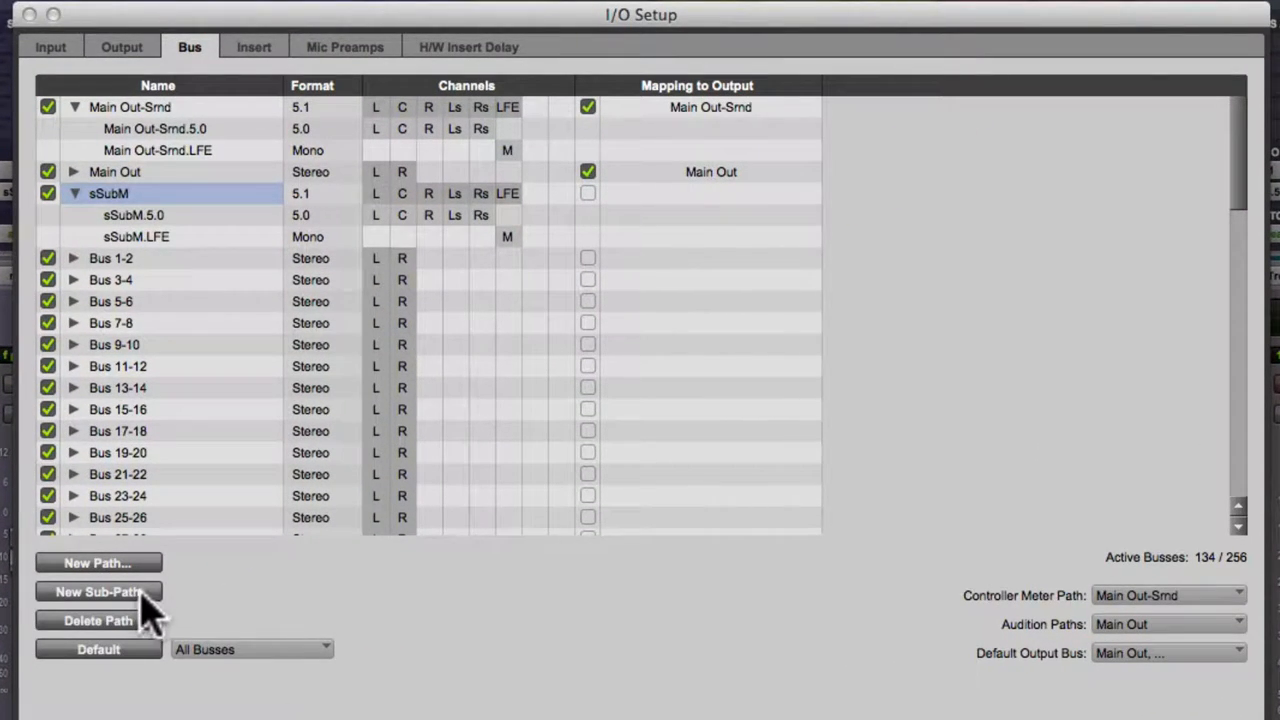
pyautogui.click(98, 591)
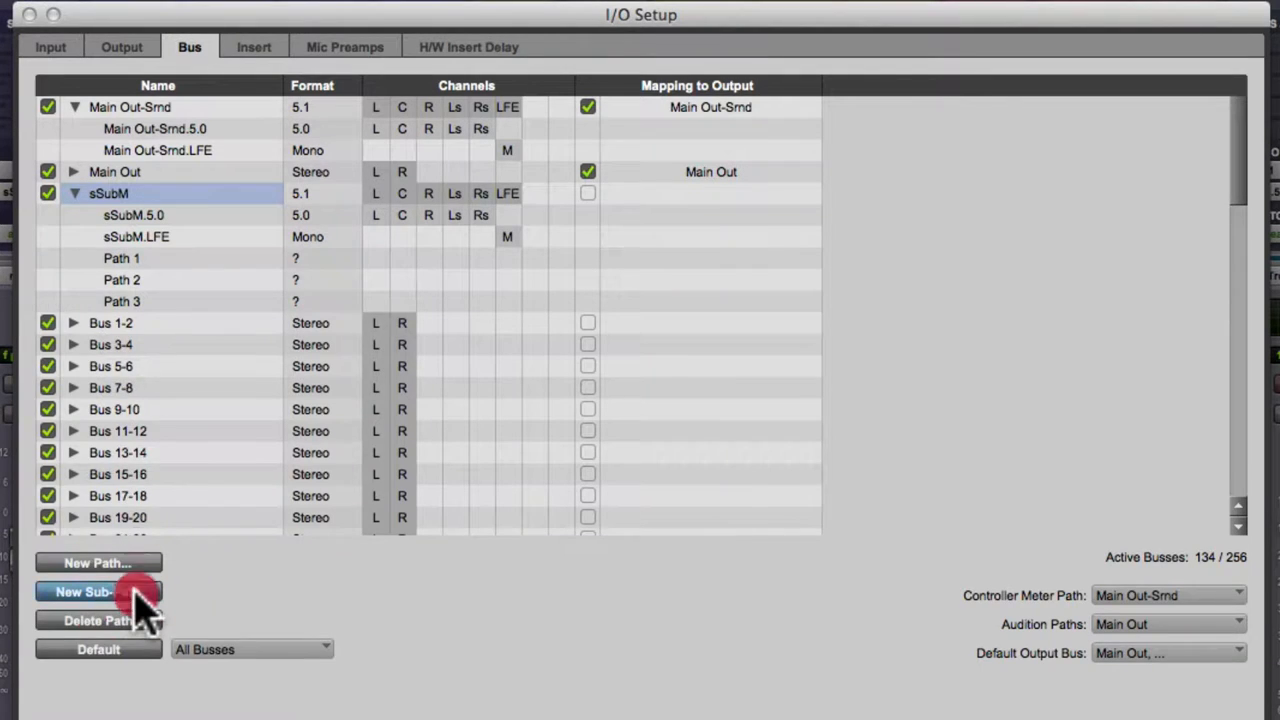
pyautogui.click(98, 591)
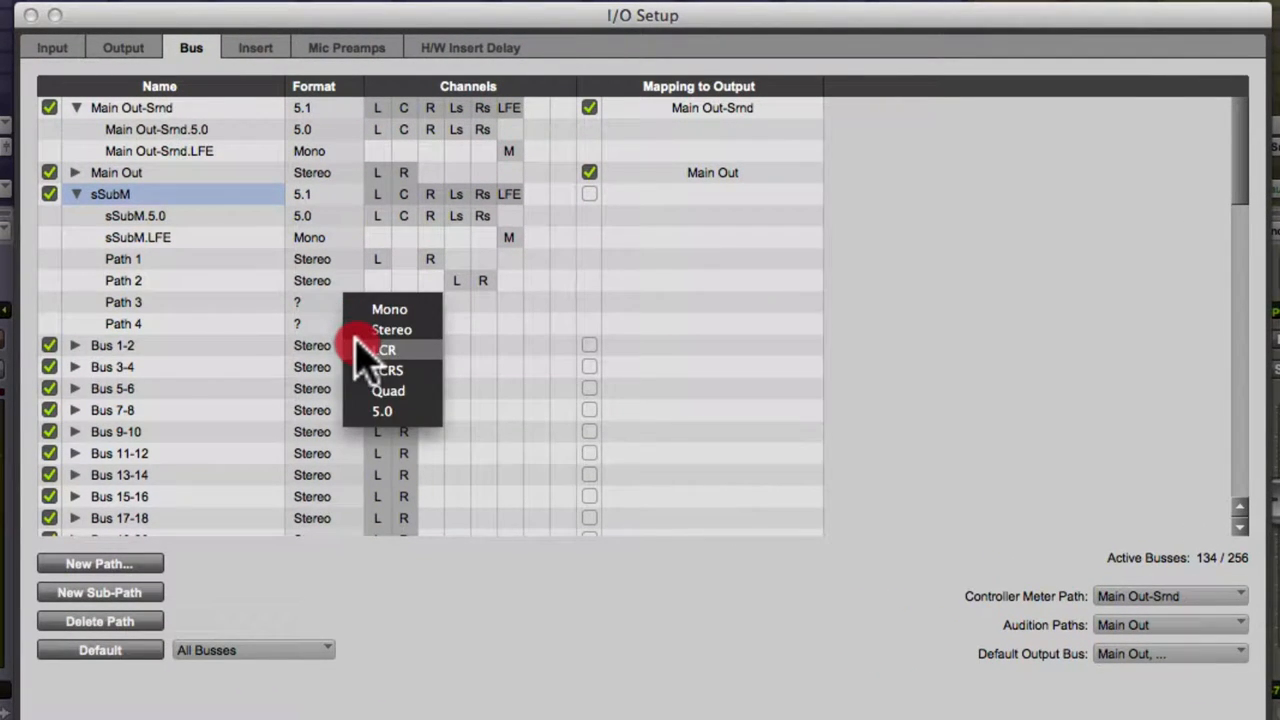
pyautogui.click(388, 390)
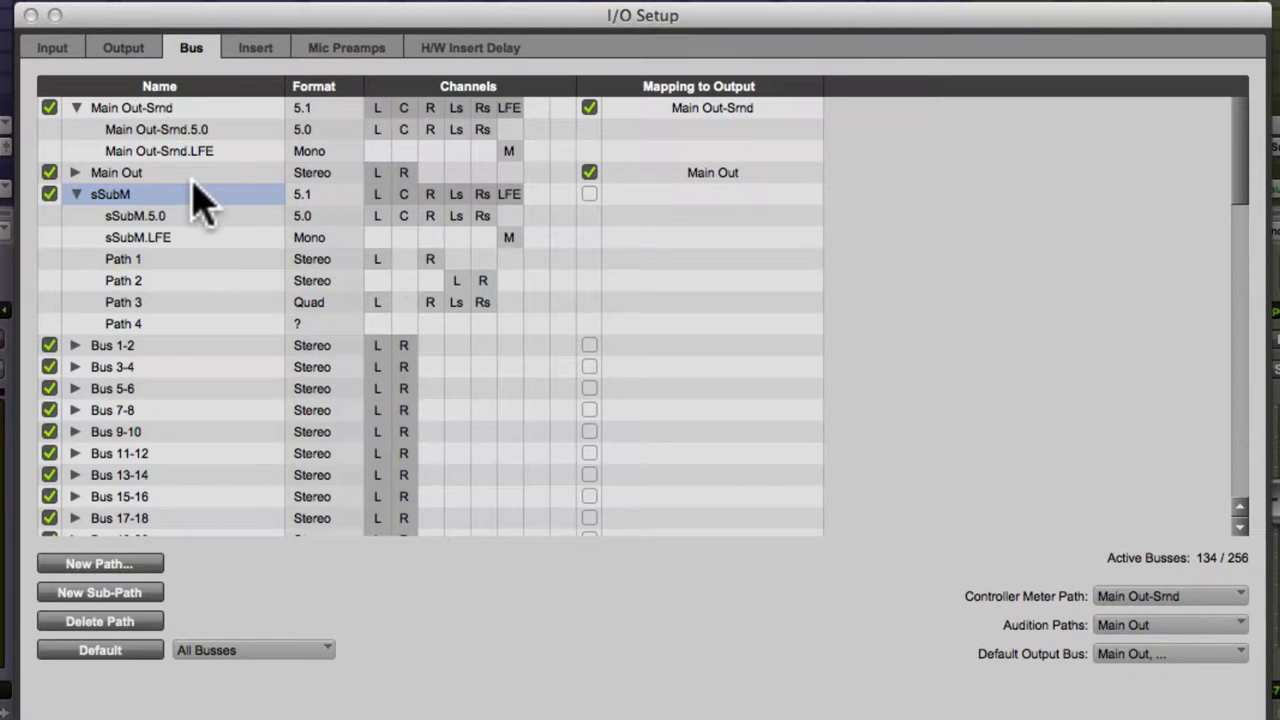
pyautogui.doubleClick(110, 194)
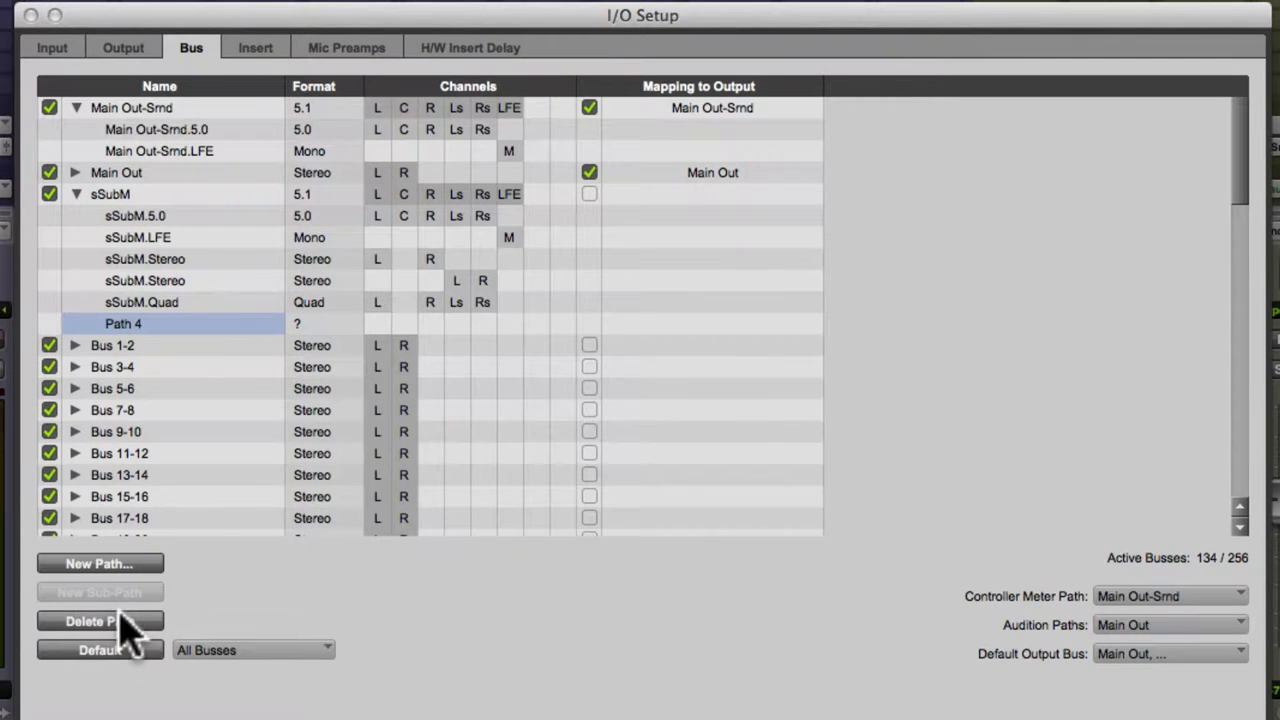
# Step: Delete Path 4 and rename the stereo sub-paths to sSubM.LR and sSubM.LsRs
pyautogui.click(100, 621)
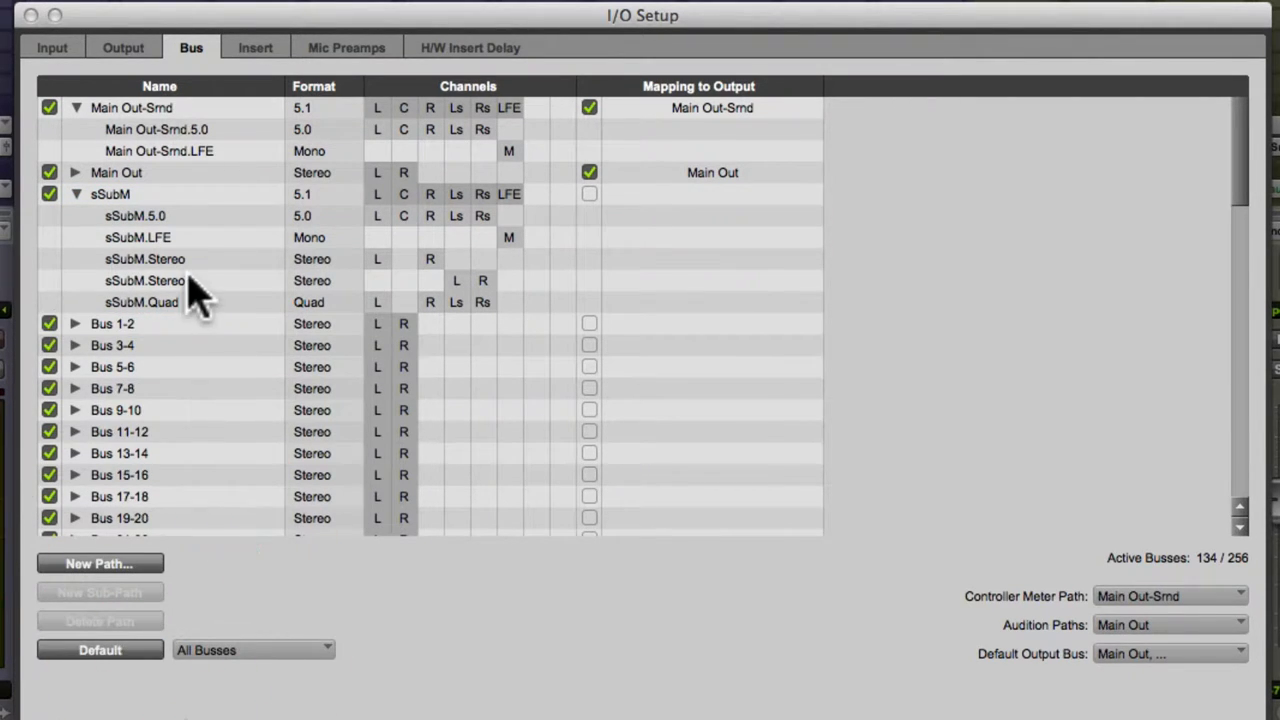
pyautogui.doubleClick(152, 258)
pyautogui.write('LR')
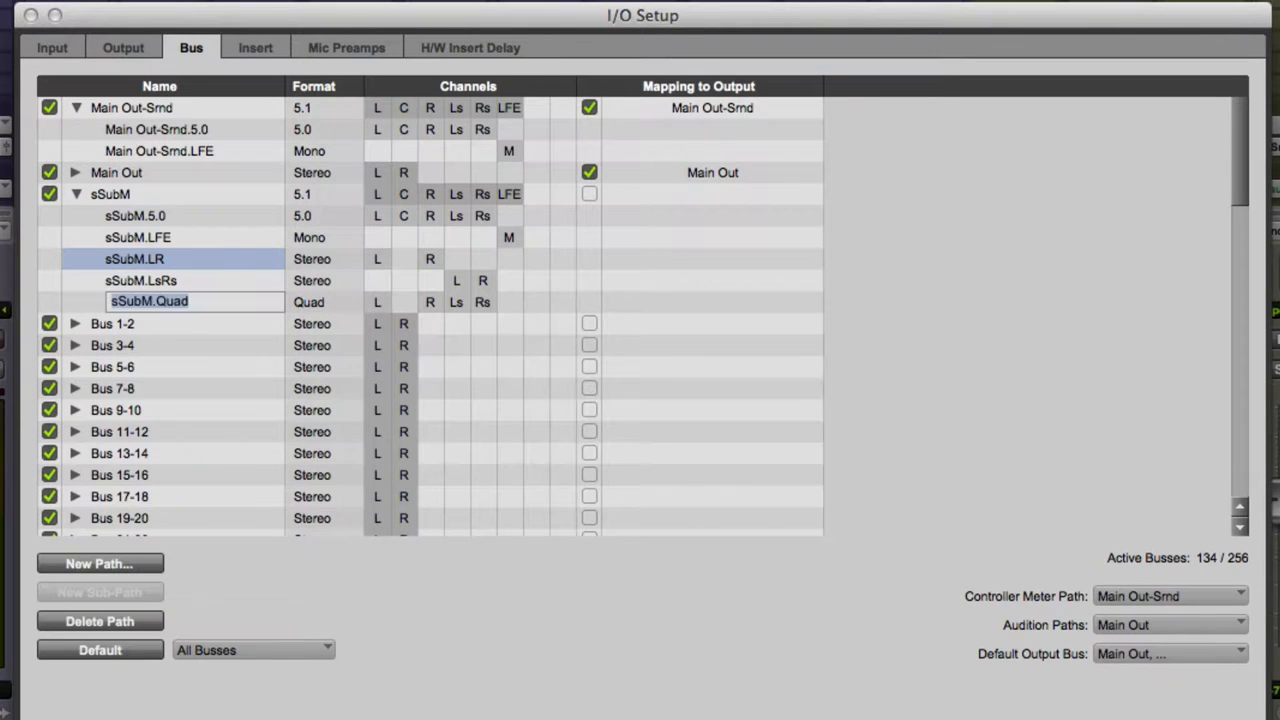
pyautogui.click(150, 302)
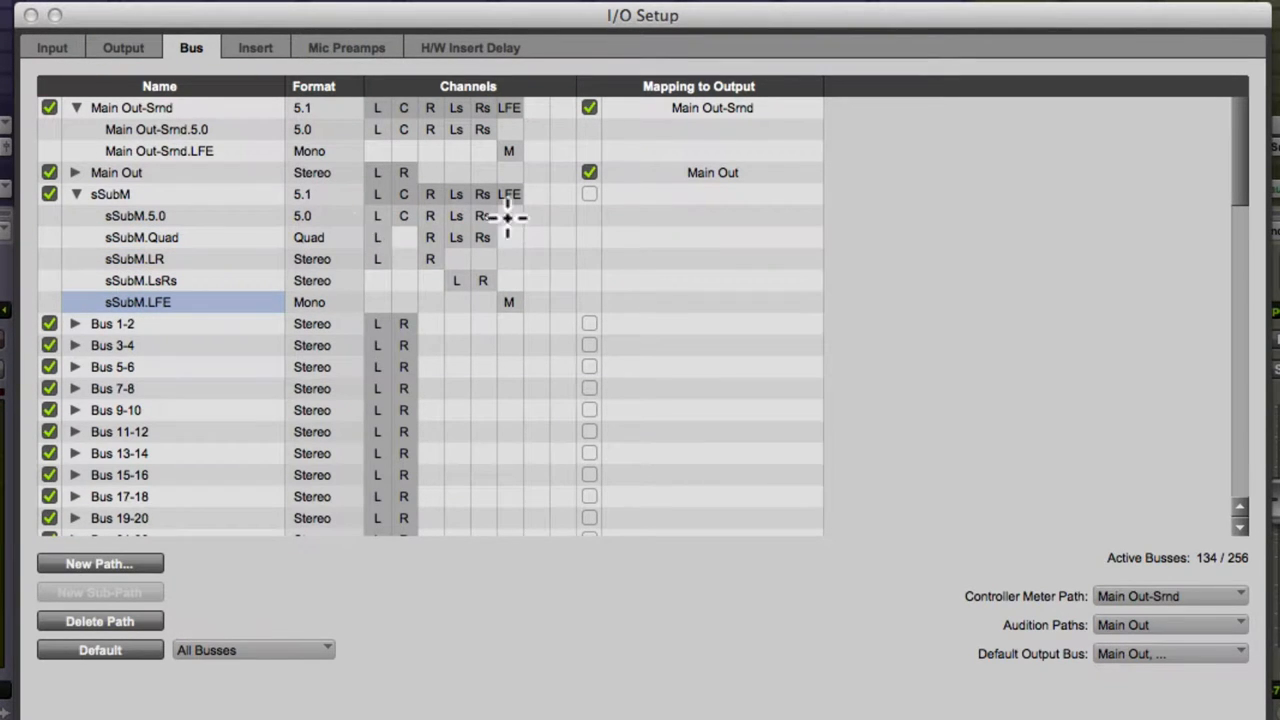
pyautogui.moveTo(530, 315)
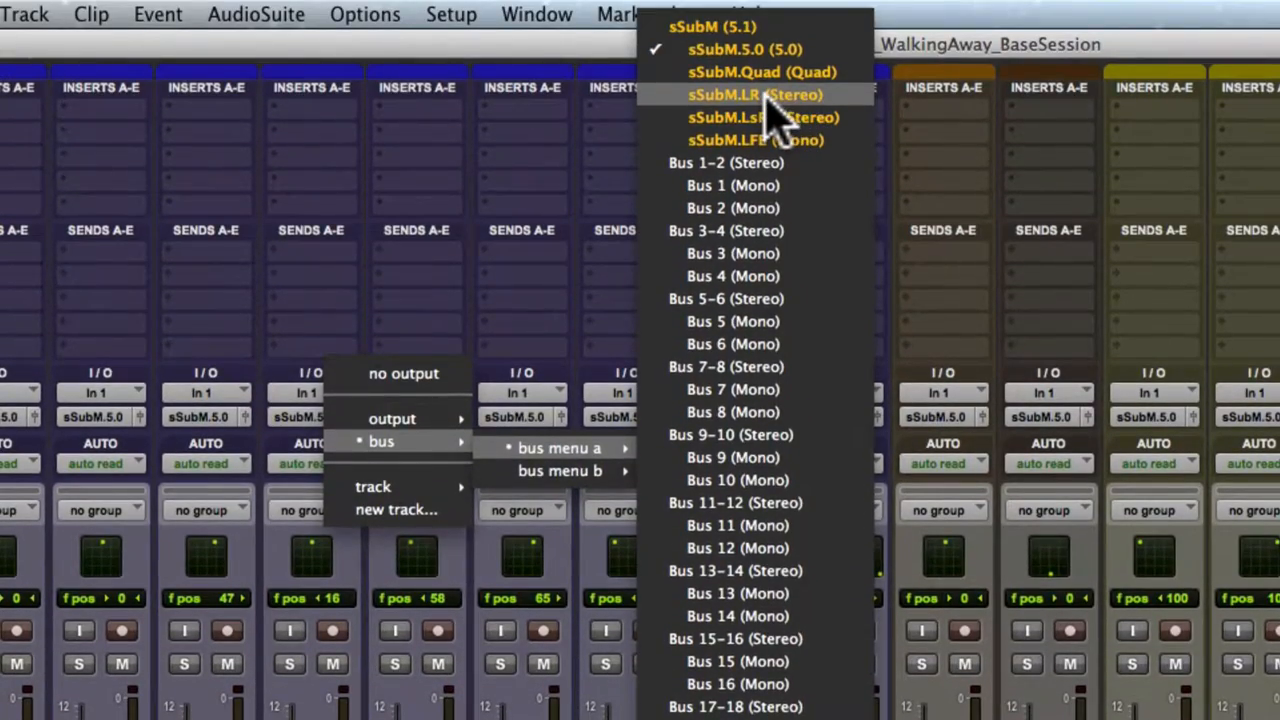
# Step: Route the drum and instrument track outputs to sSubM.LR and sSubM.LsRs
pyautogui.click(755, 95)
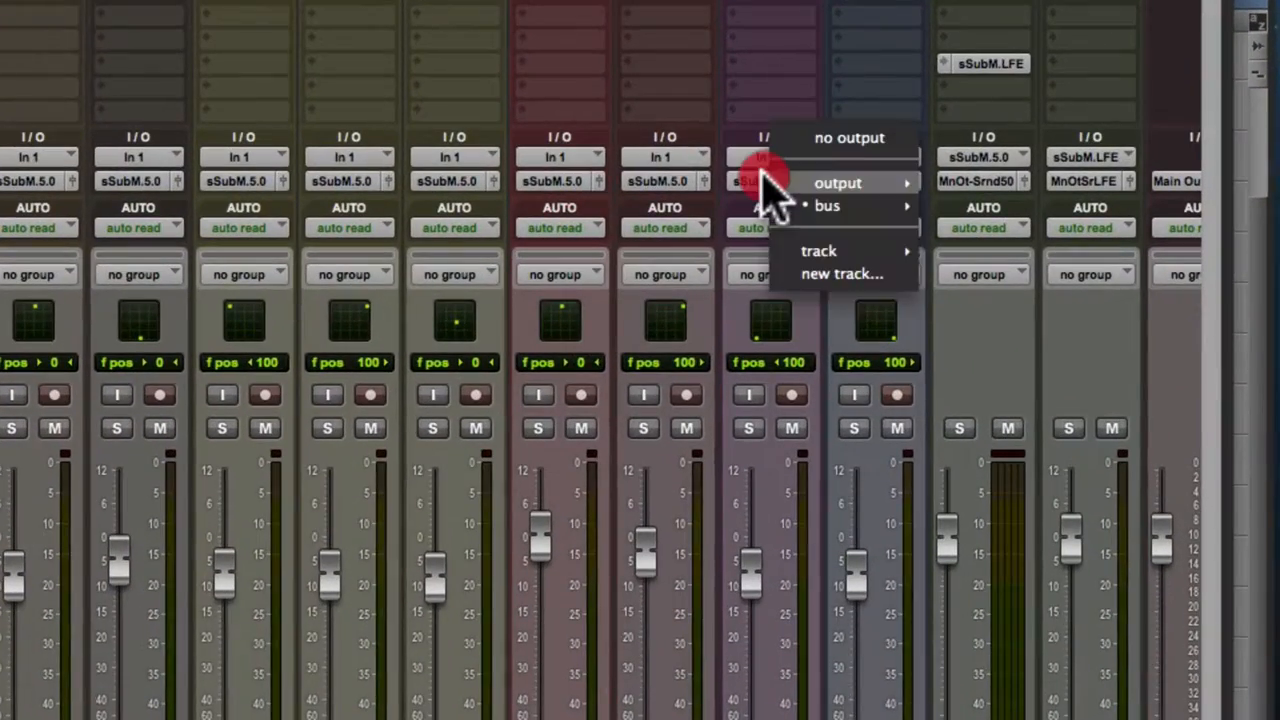
pyautogui.click(826, 205)
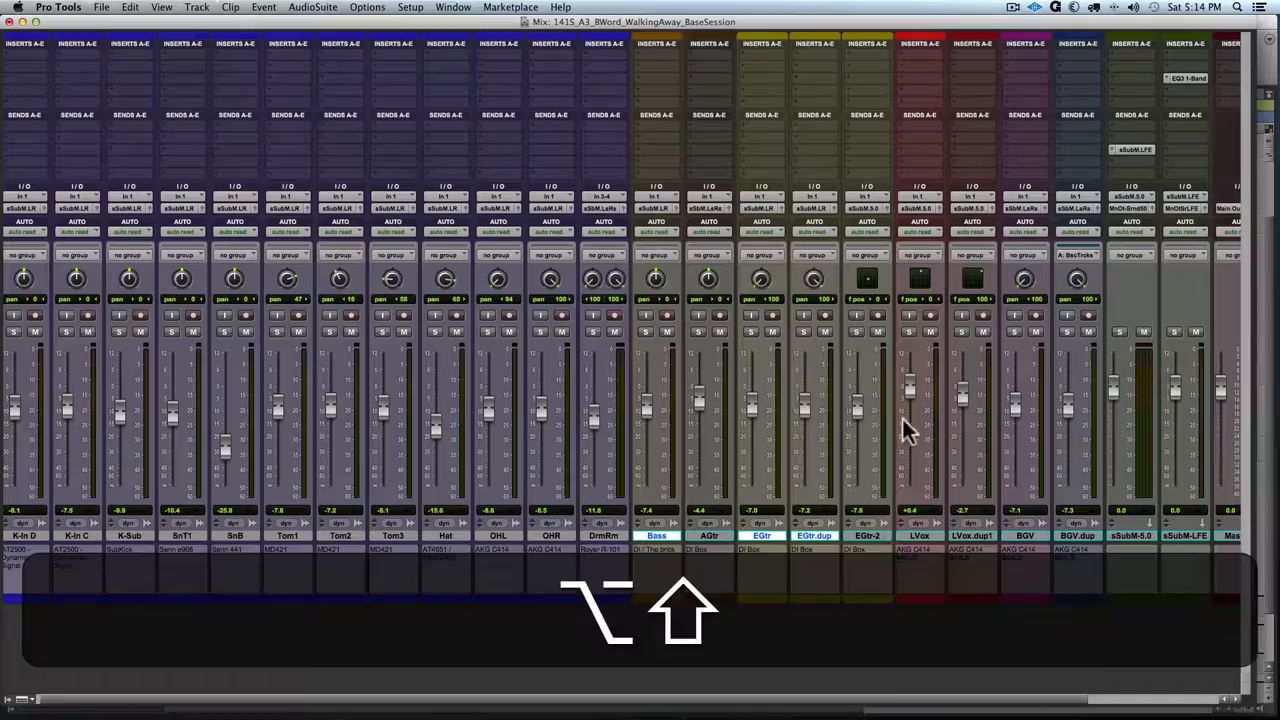
pyautogui.click(410, 7)
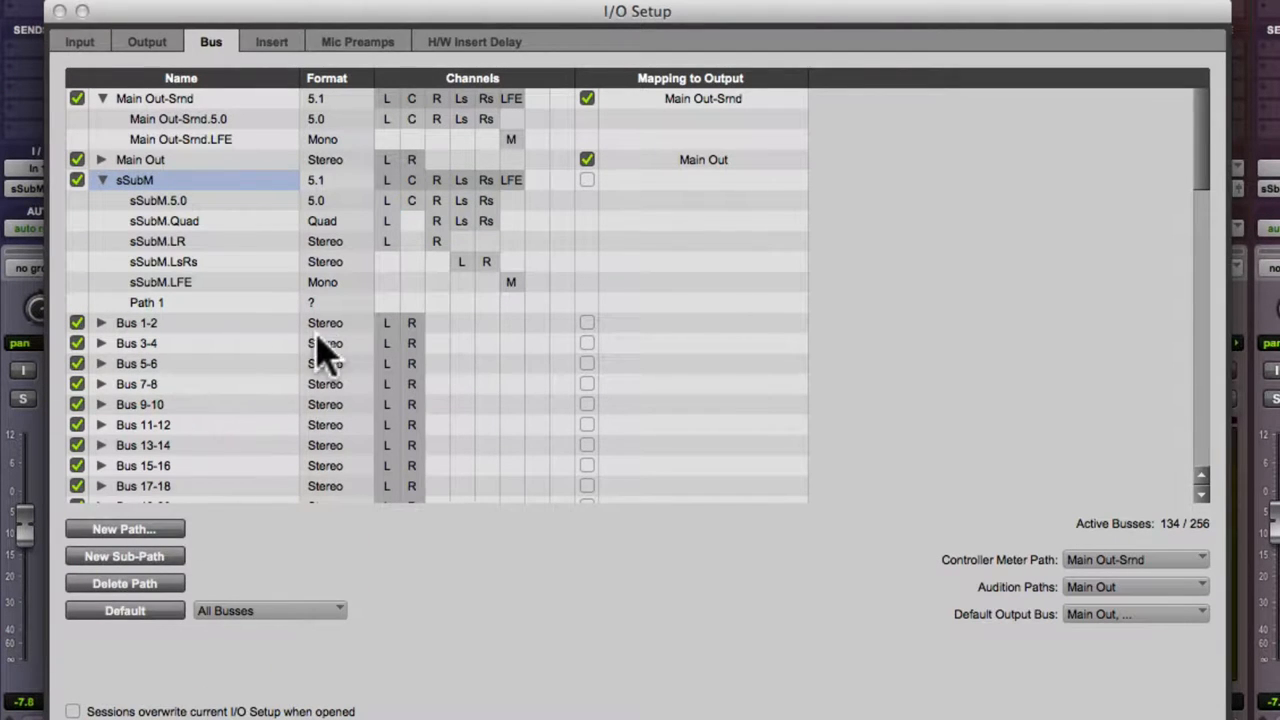
# Step: Set the new sub-path's format to LCR and rename it sSubM.LCR
pyautogui.click(325, 343)
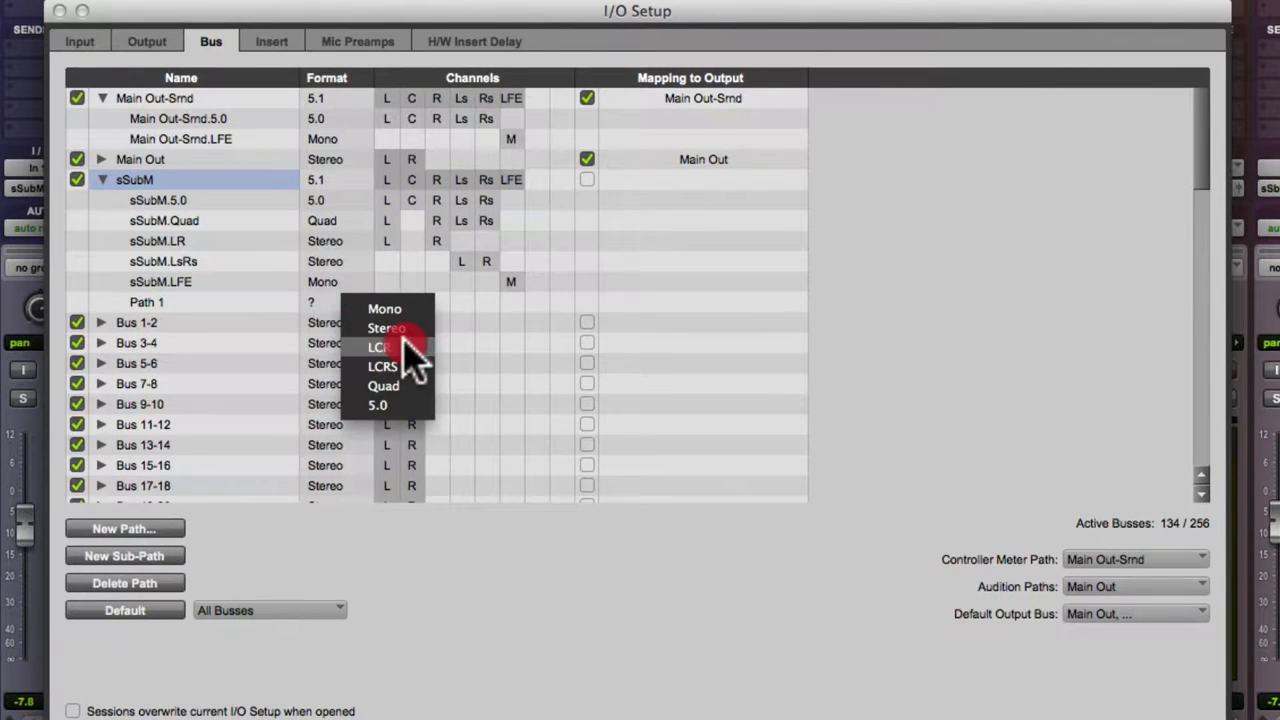
pyautogui.click(378, 347)
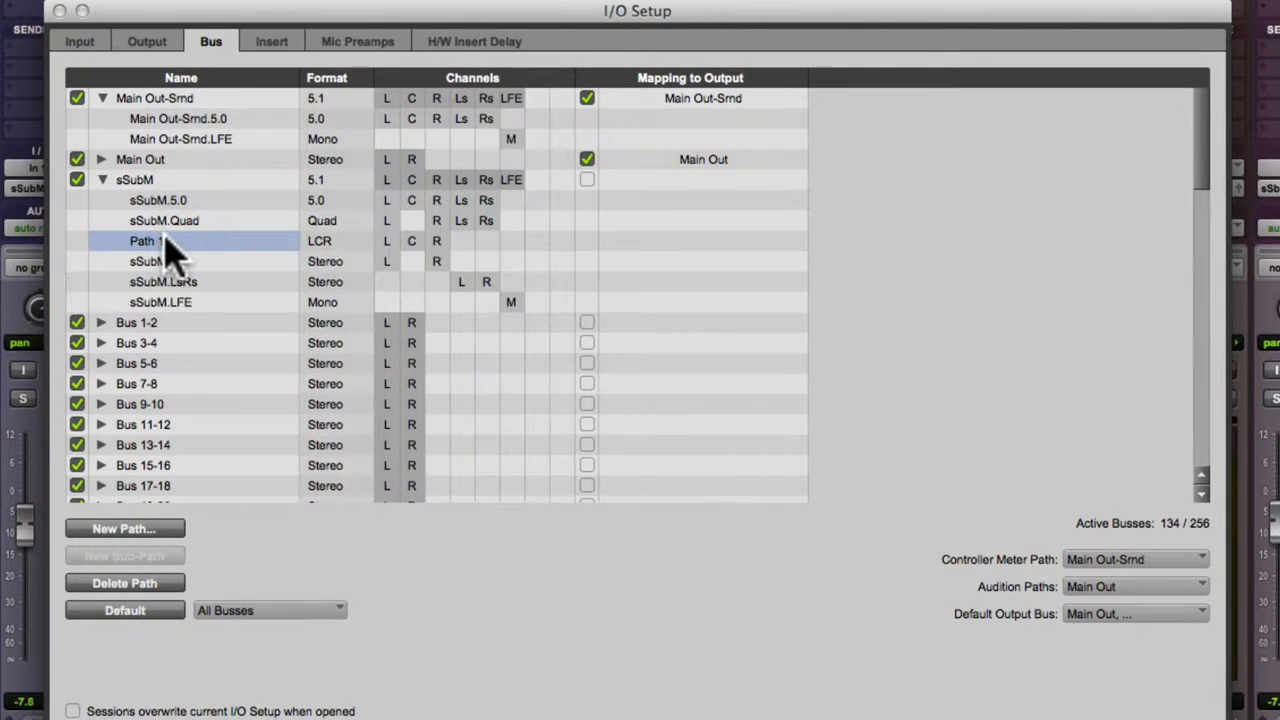
pyautogui.doubleClick(147, 240)
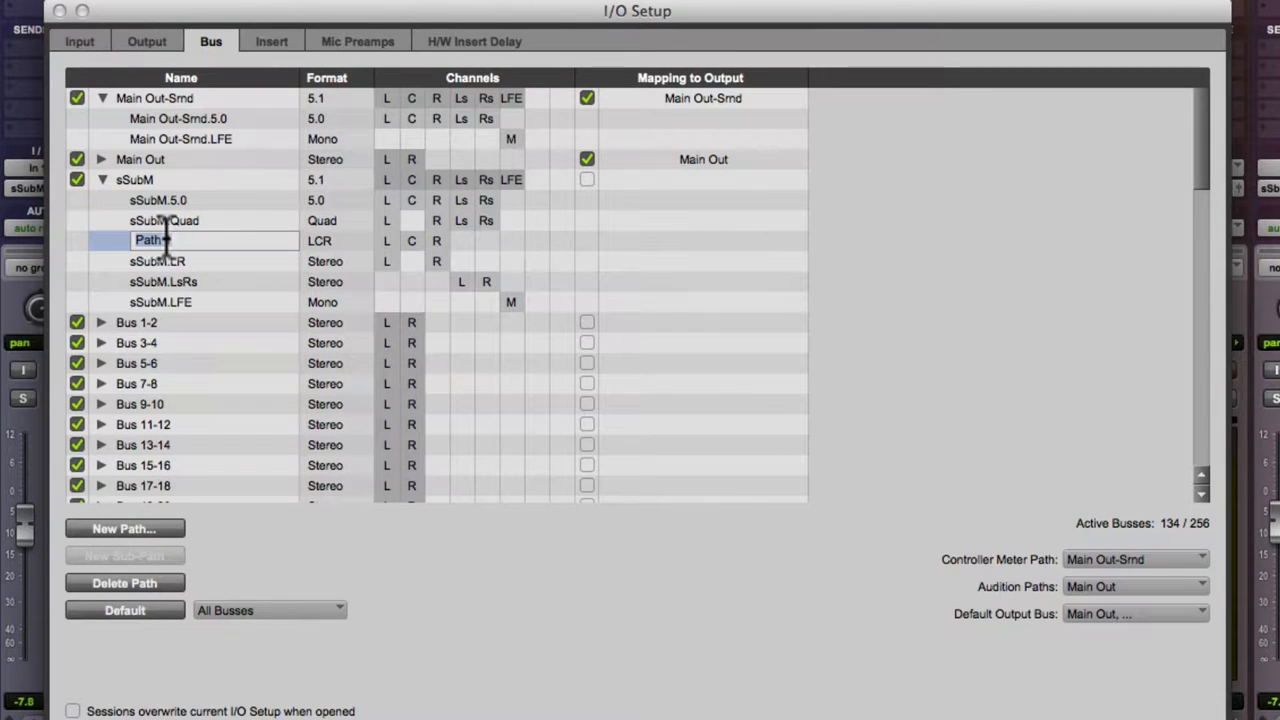
pyautogui.write('sSubM')
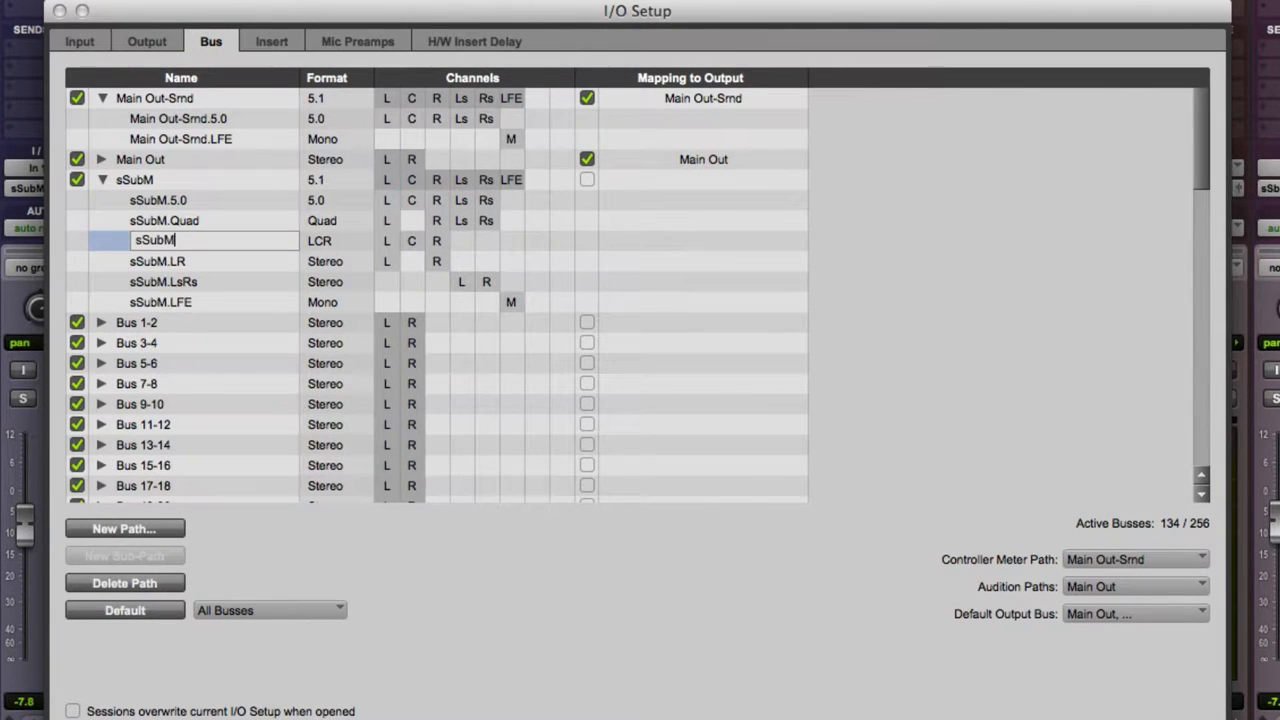
pyautogui.write('.LCR')
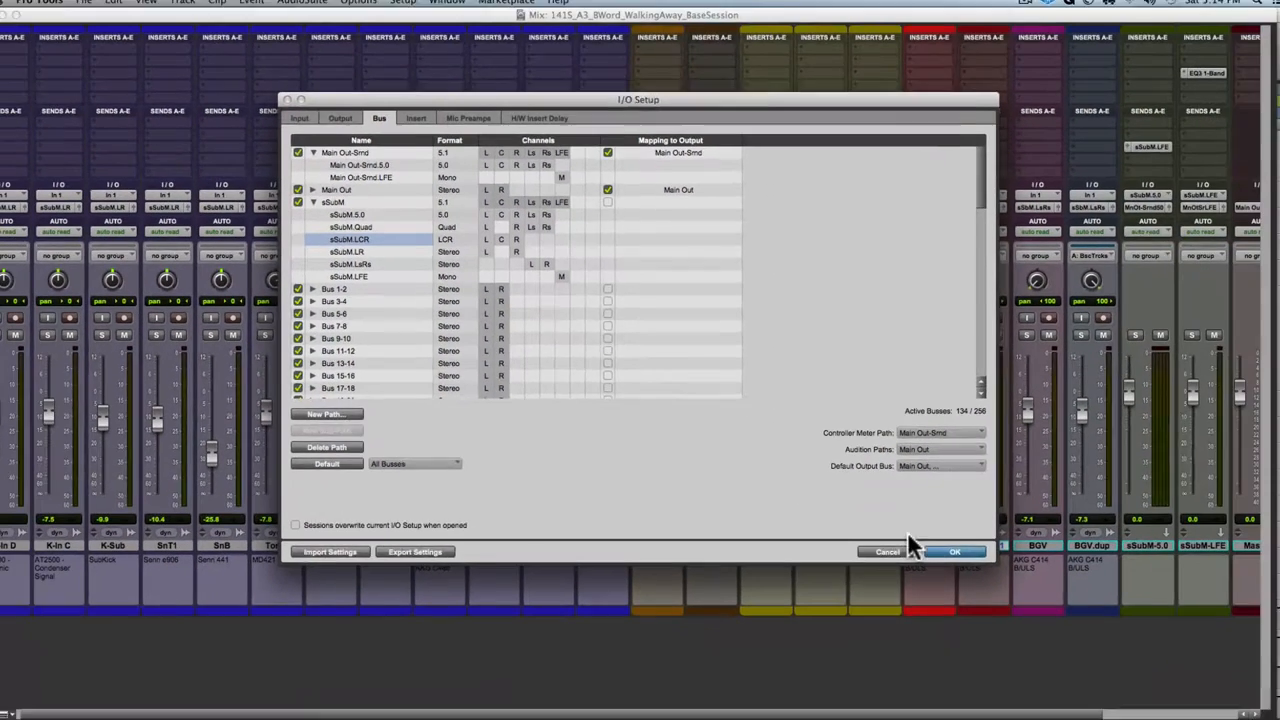
pyautogui.click(953, 551)
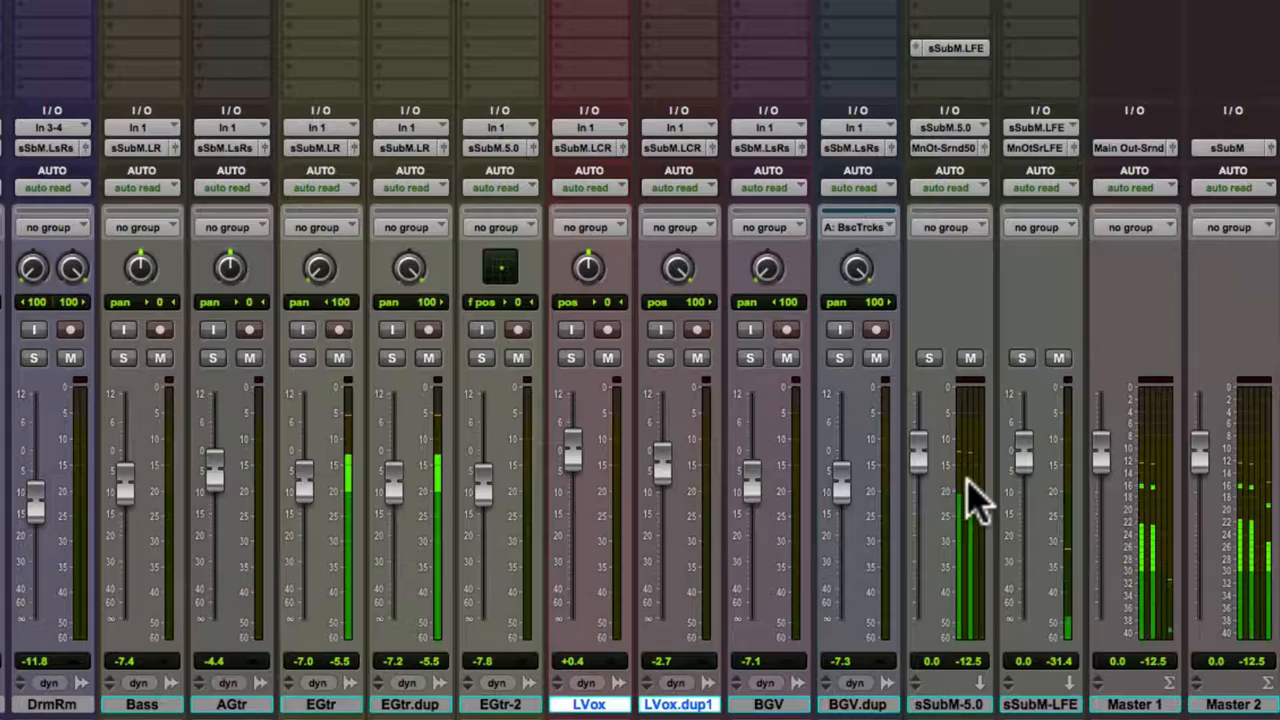
# Step: Solo the DrmRm track during playback while watching the sSubM meters
pyautogui.click(212, 357)
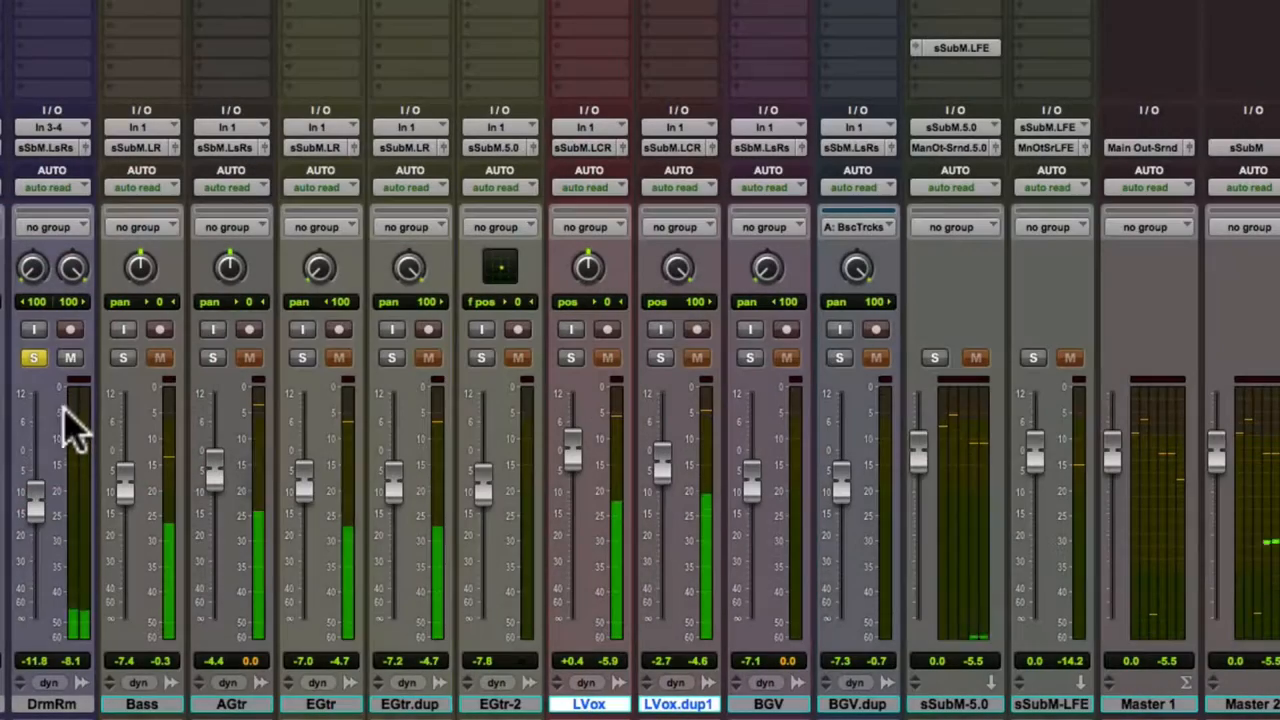
pyautogui.moveTo(985, 630)
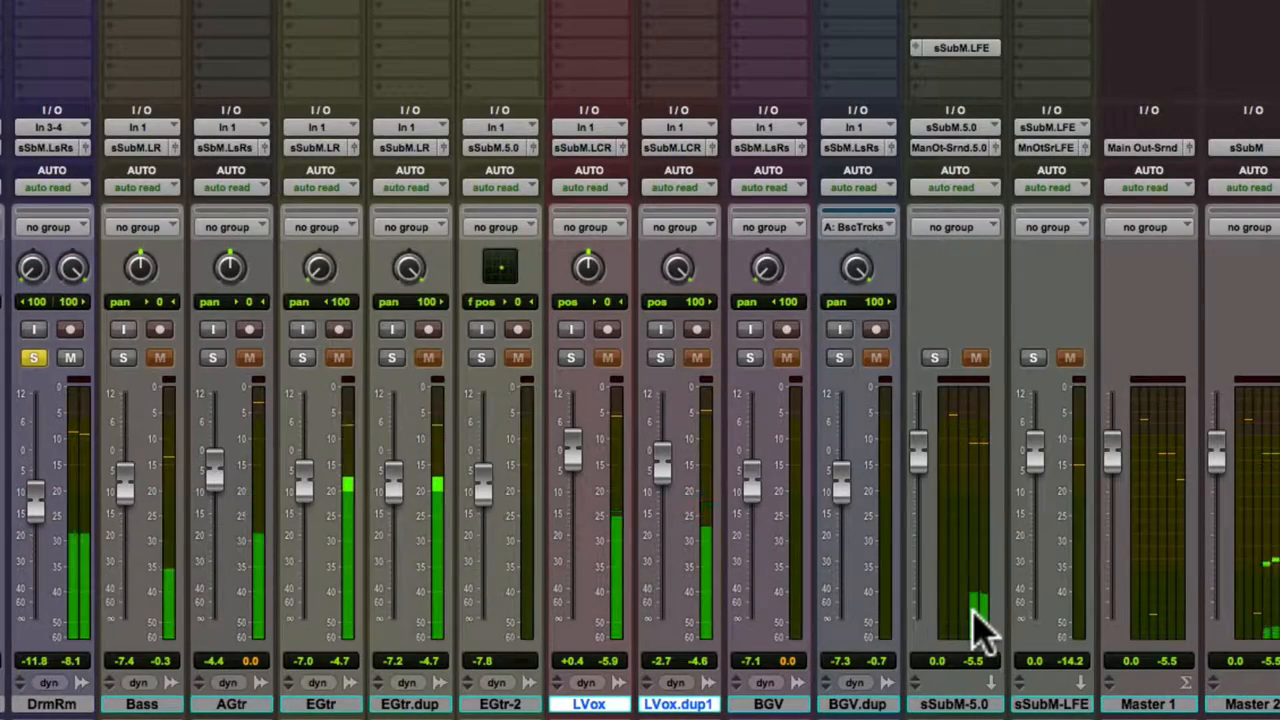